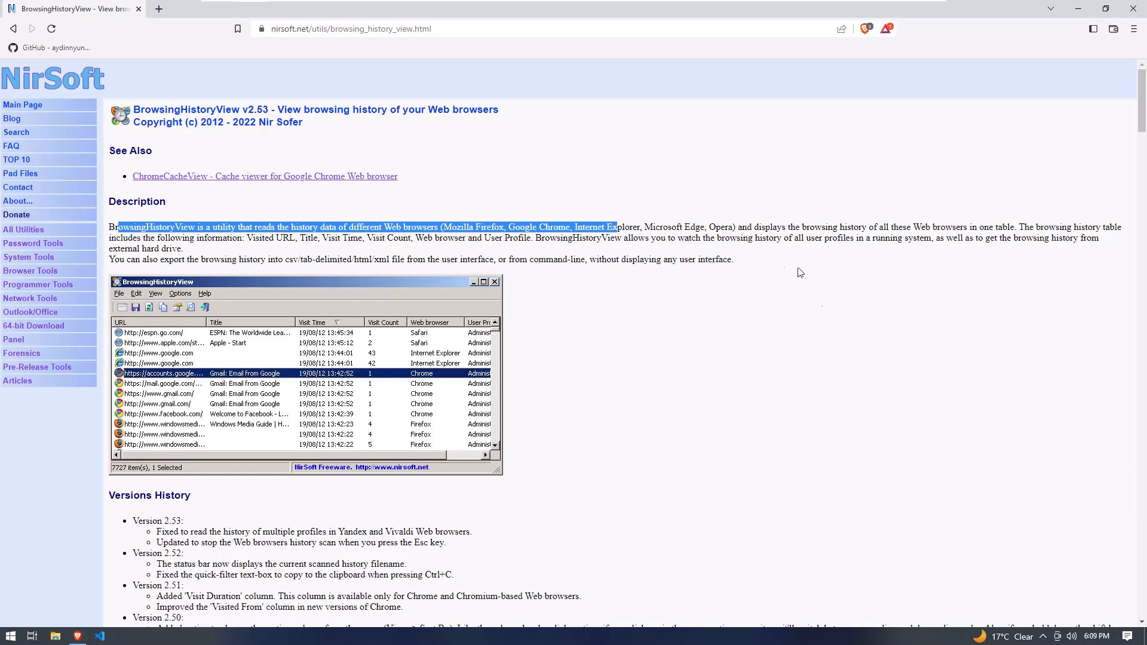
- Scroll the NirSoft BrowsingHistoryView page down to its download links section
scroll(down, 3)
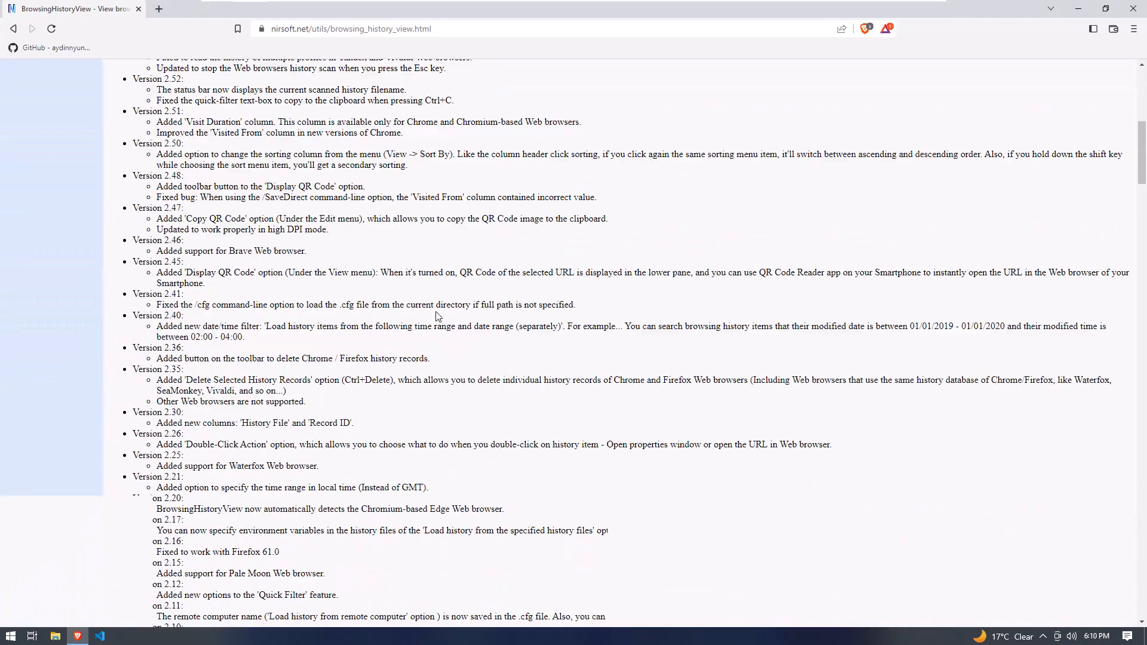
scroll(down, 3)
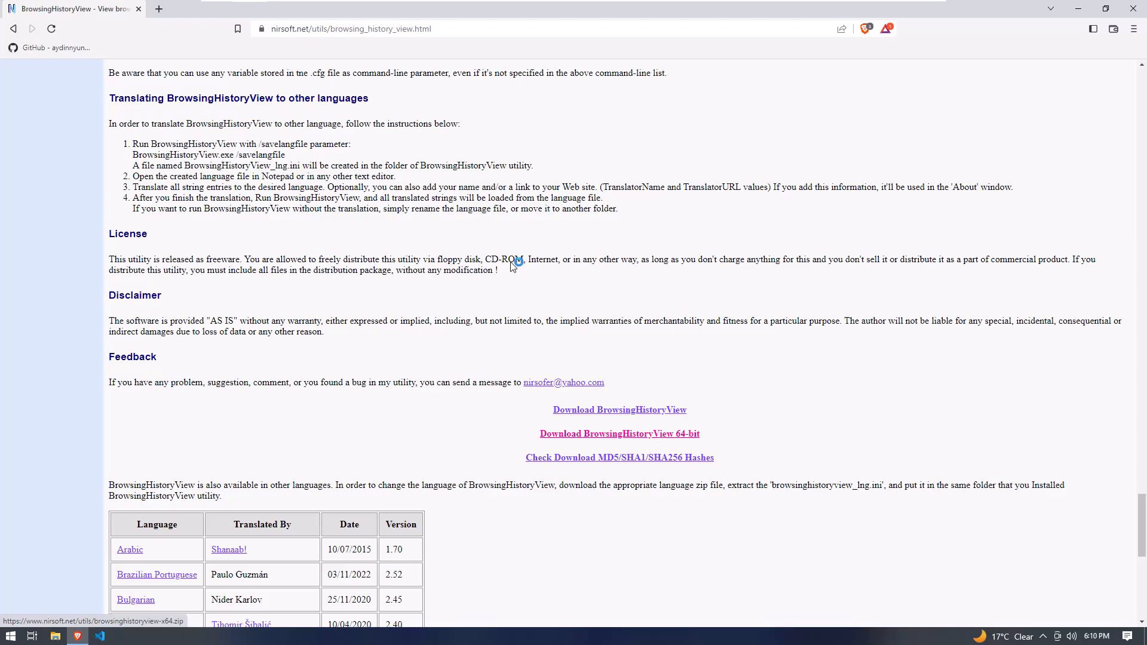
- Download the BrowsingHistoryView 64-bit zip and save it to the Desktop
click(619, 433)
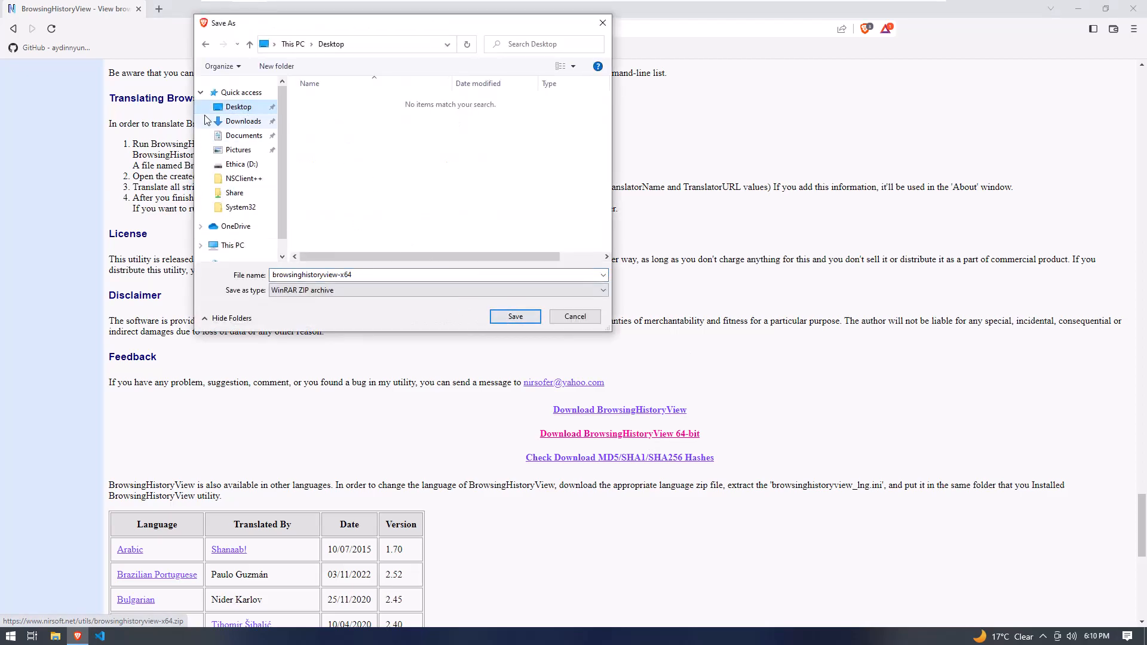
click(574, 315)
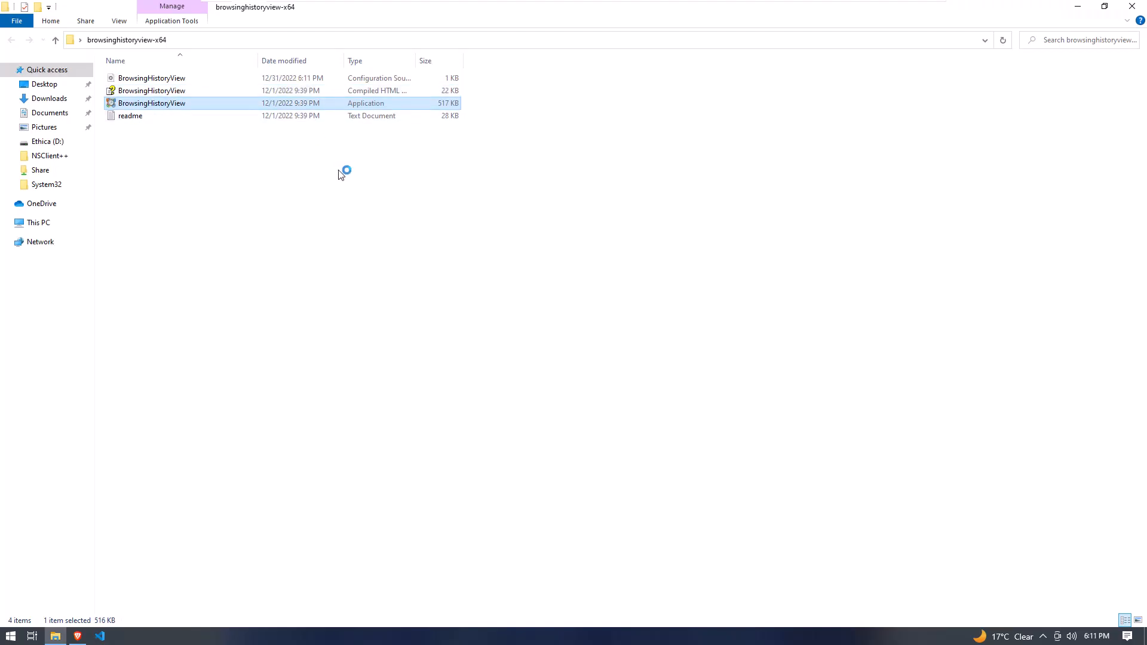
- Launch the BrowsingHistoryView application from the extracted browsinghistoryview-x64 folder
double_click(151, 102)
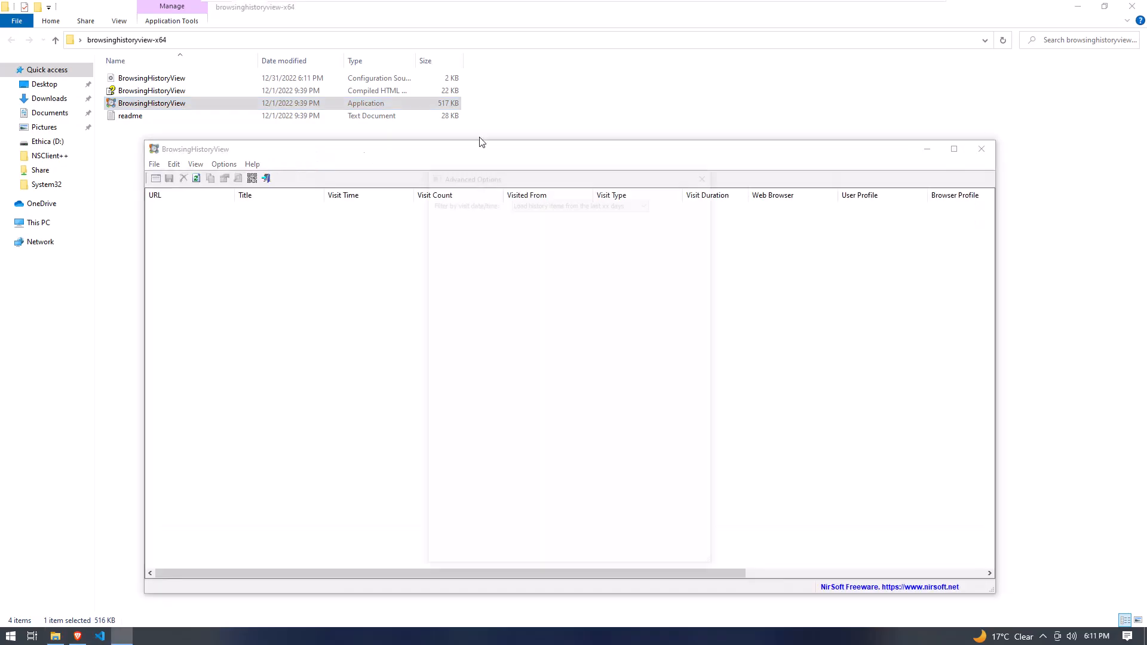
click(224, 163)
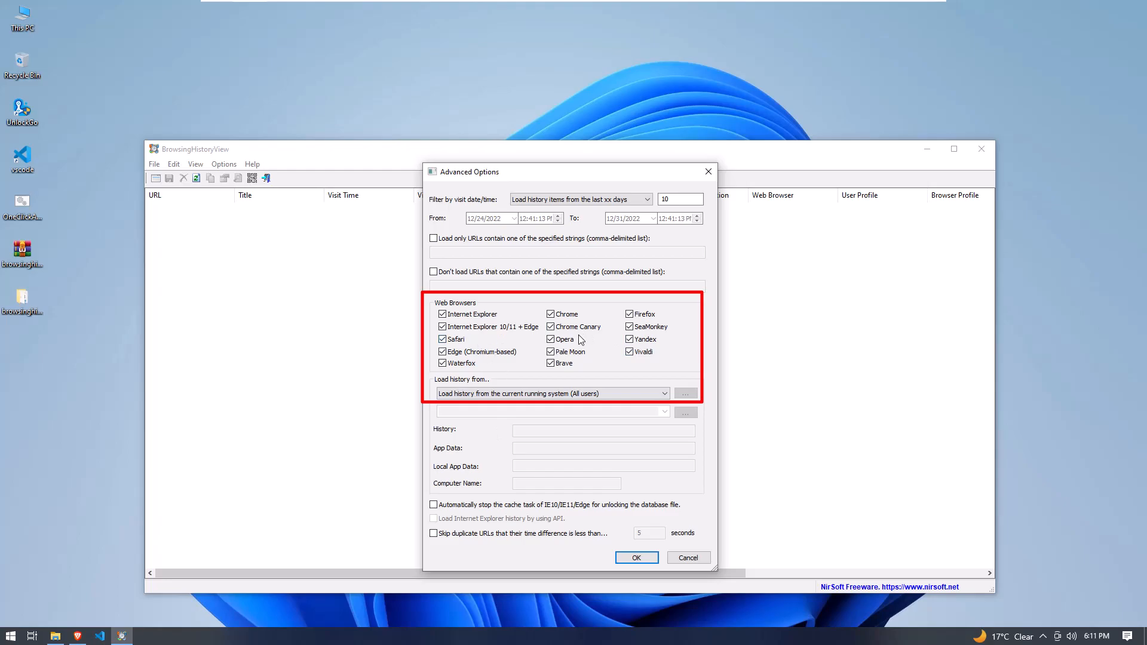
- Keep every web browser checked in Advanced Options and load the history into the table
click(628, 338)
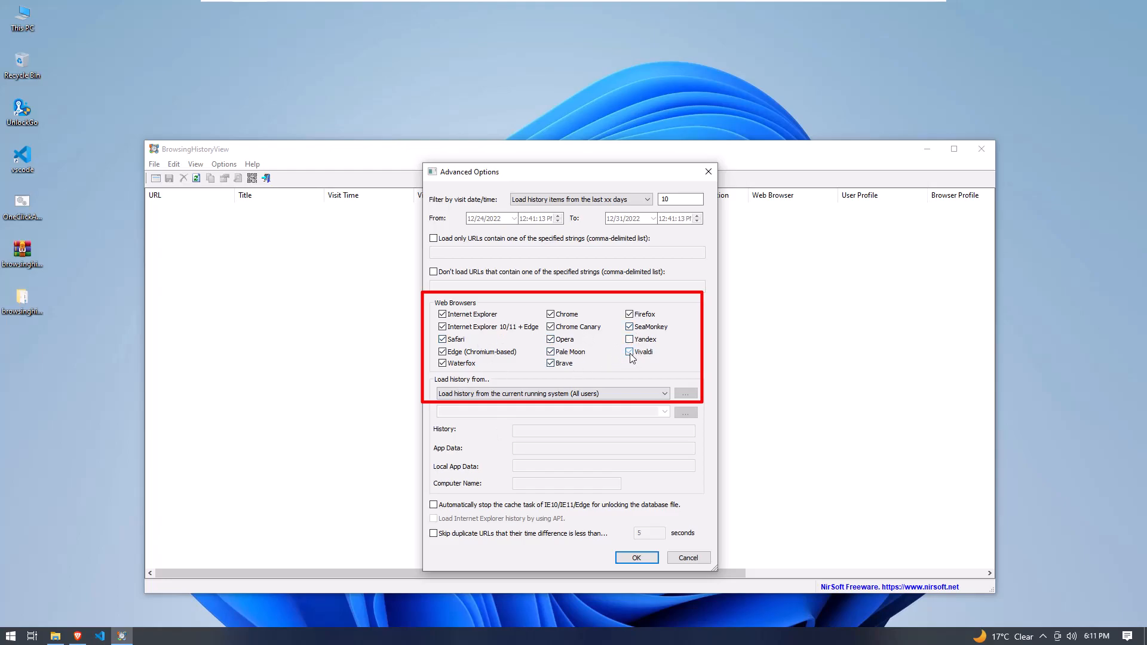
click(630, 352)
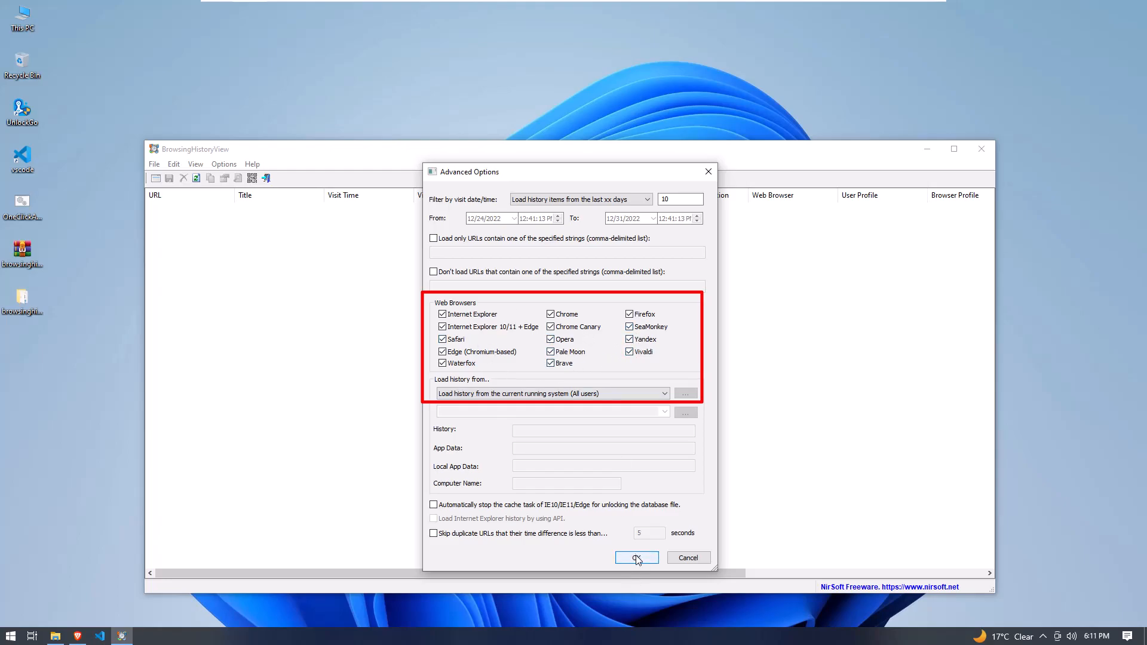
click(634, 557)
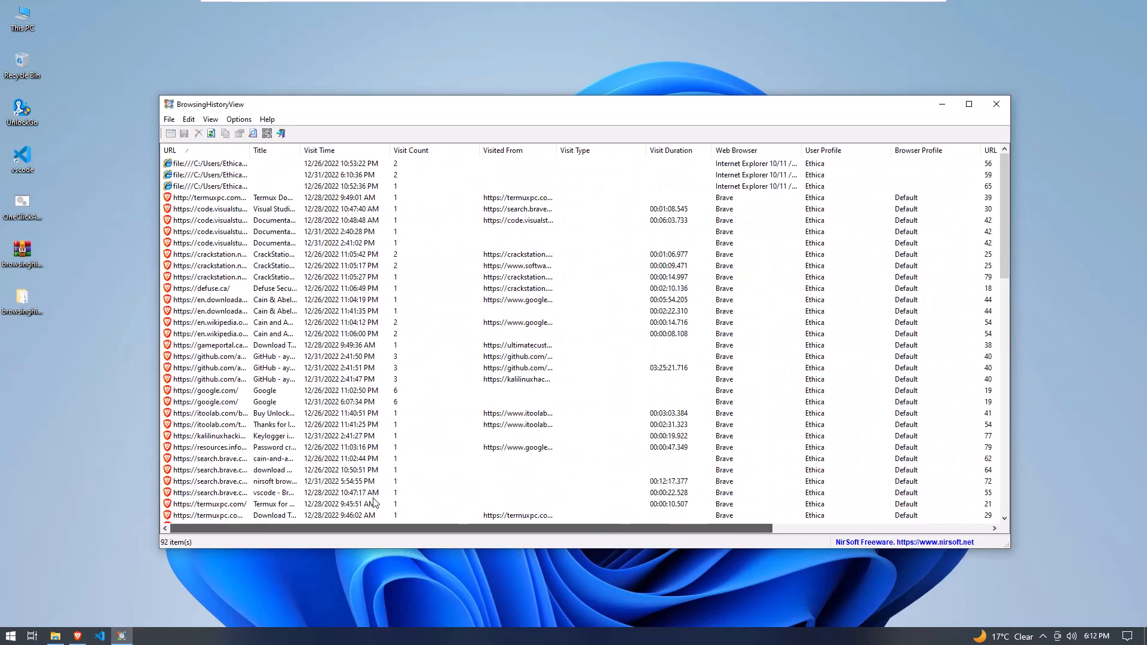
scroll(down, 3)
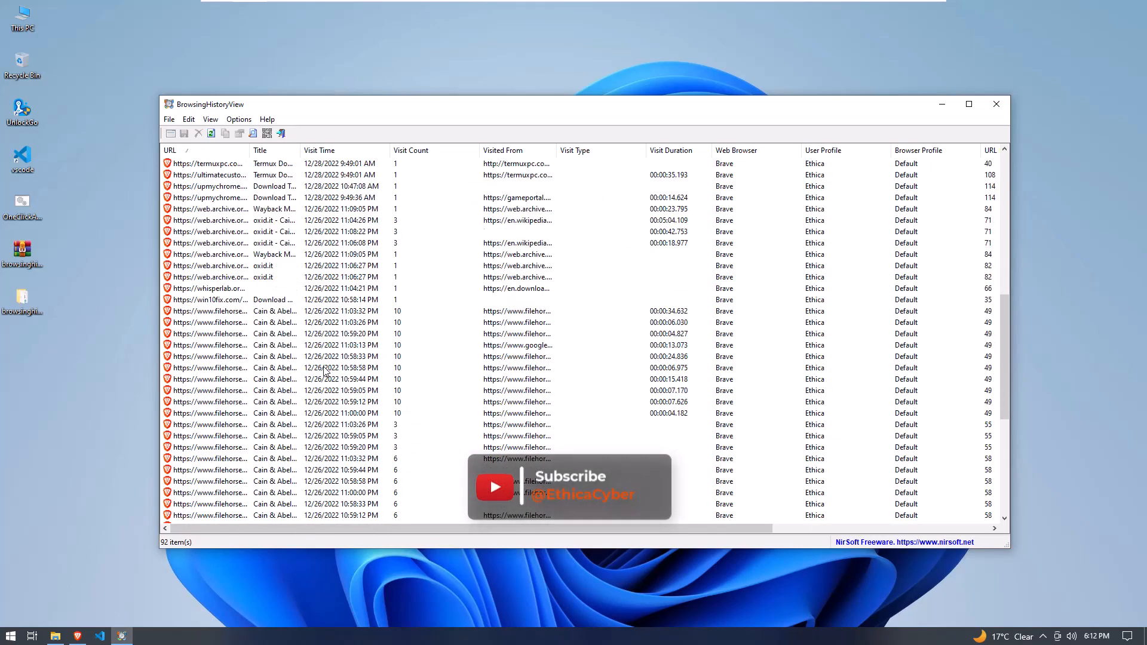
scroll(down, 3)
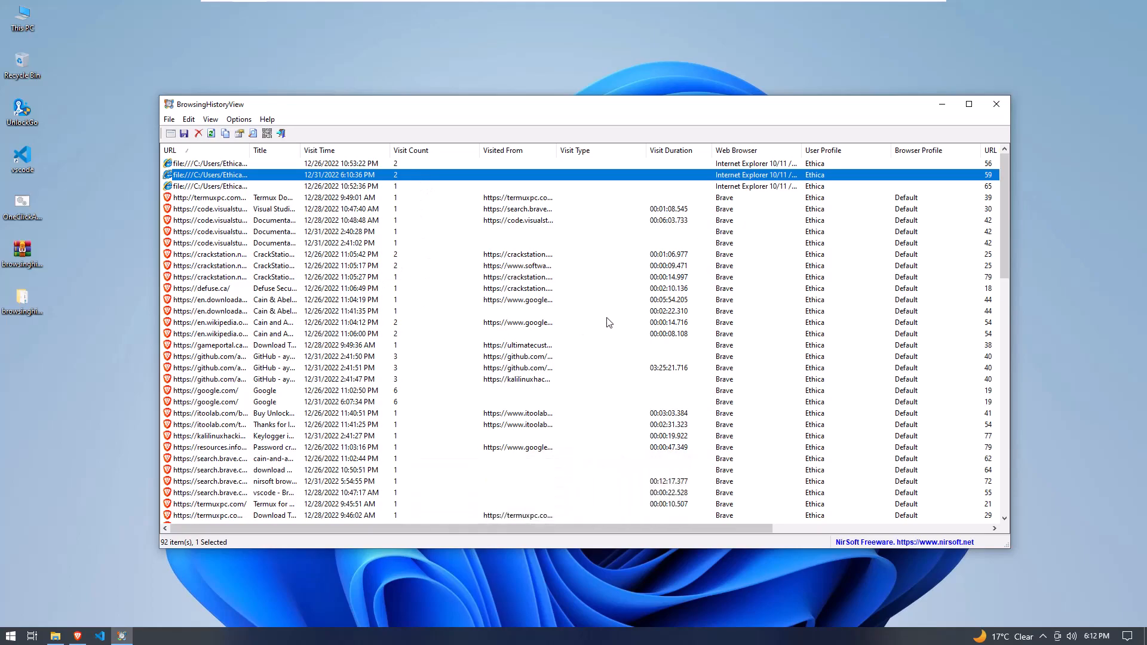
scroll(down, 3)
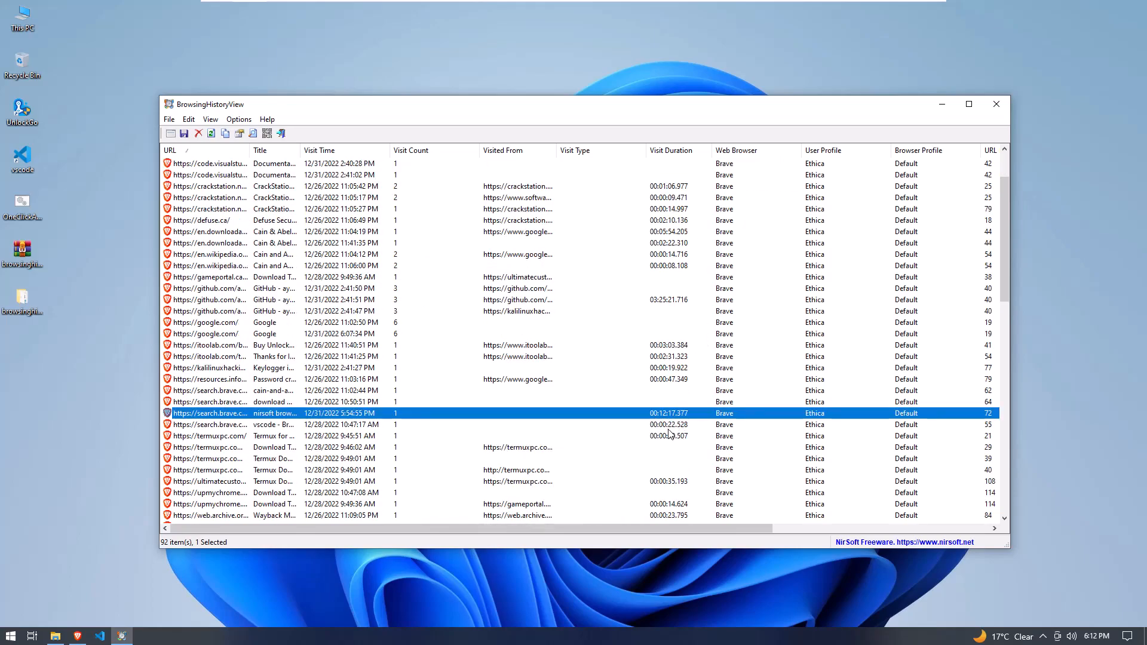
click(219, 435)
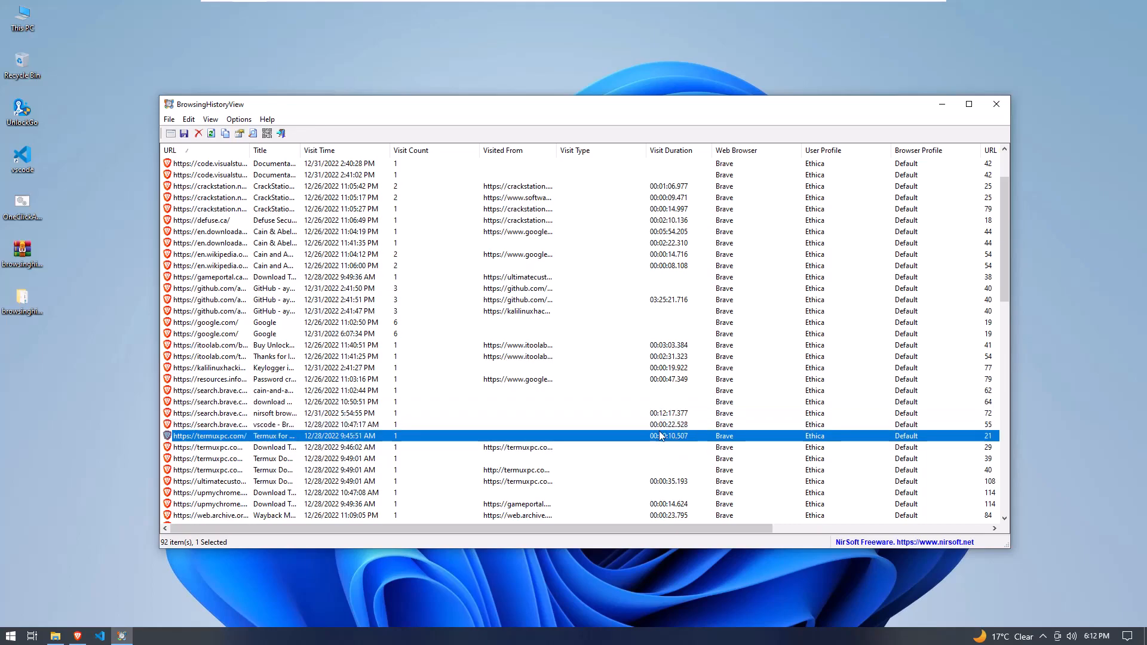